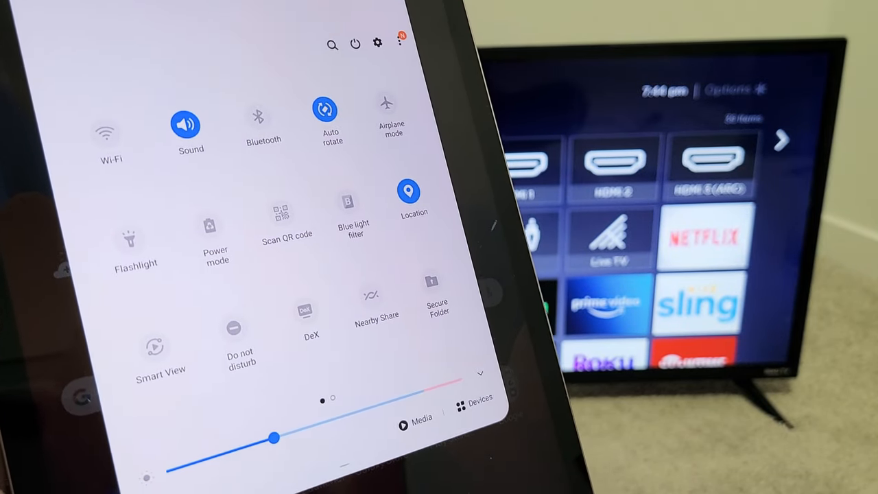
{"action": "scroll", "scroll_direction": "left", "scroll_amount": 3}
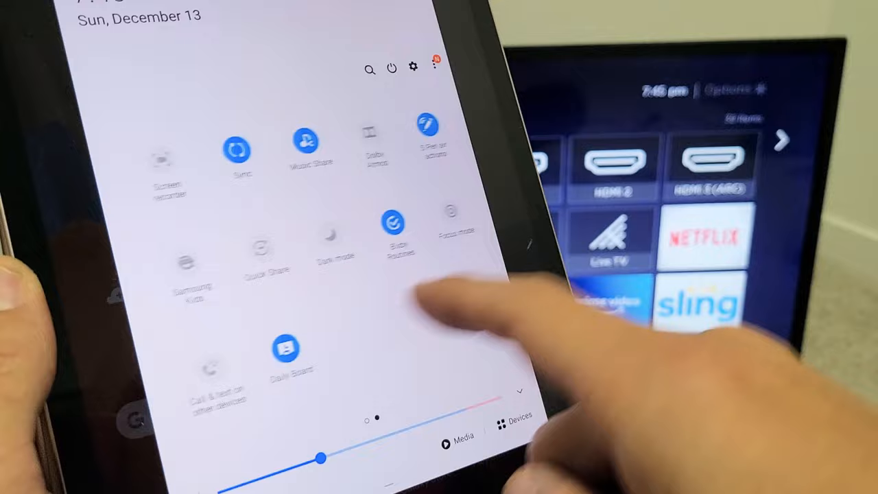